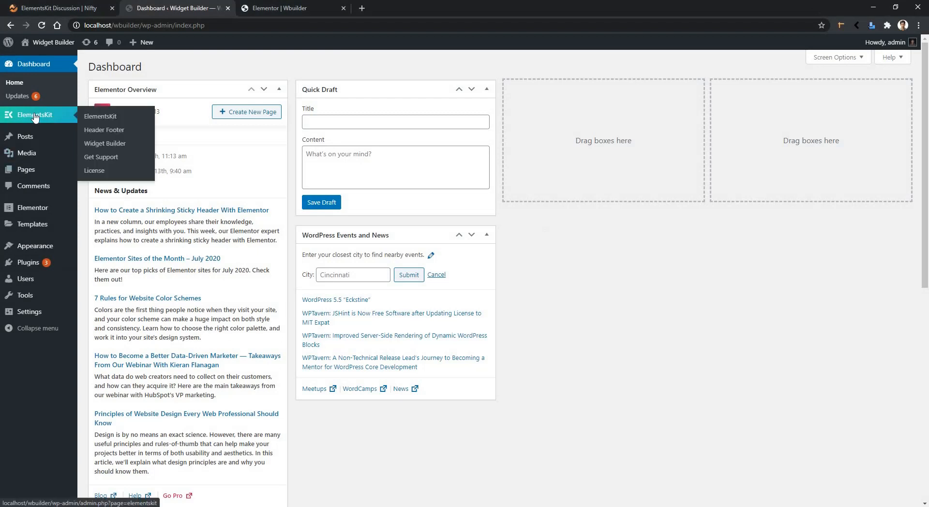
Create a new custom widget and title it BOx
left_click(105, 144)
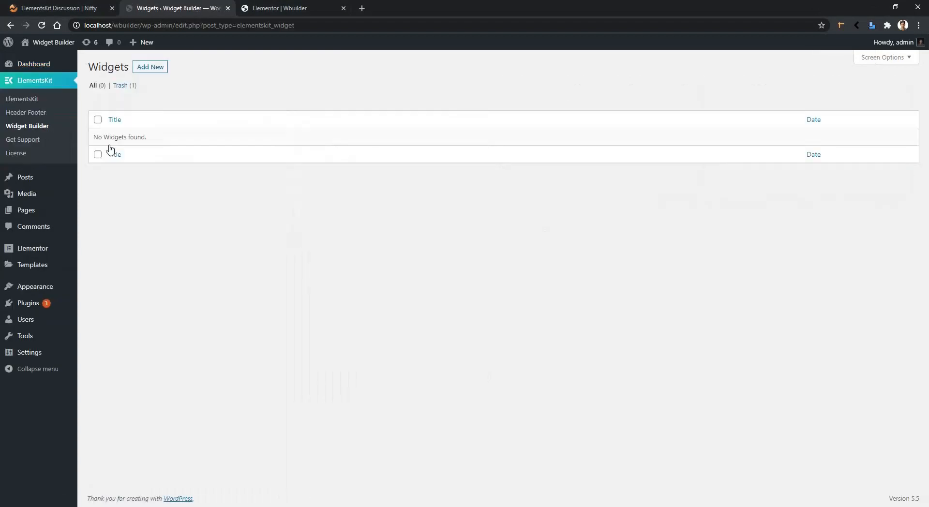
left_click(150, 66)
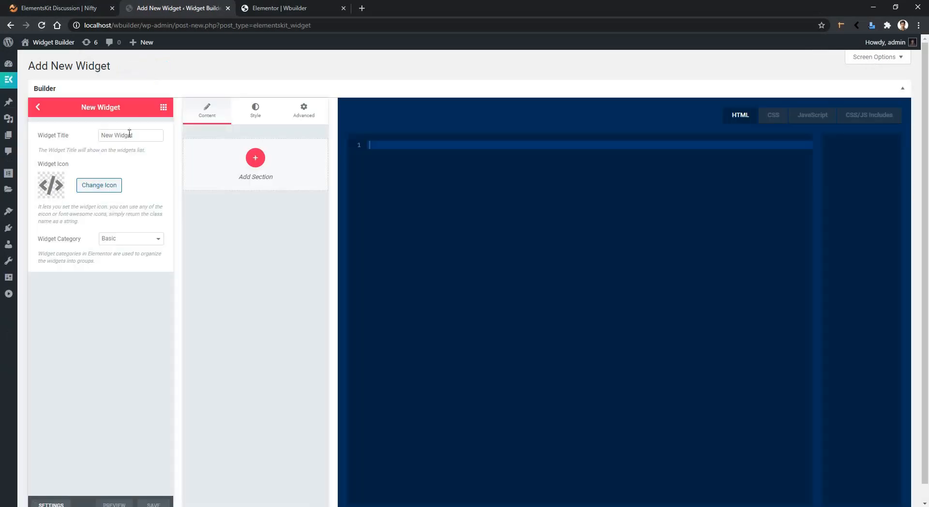
double_click(117, 135)
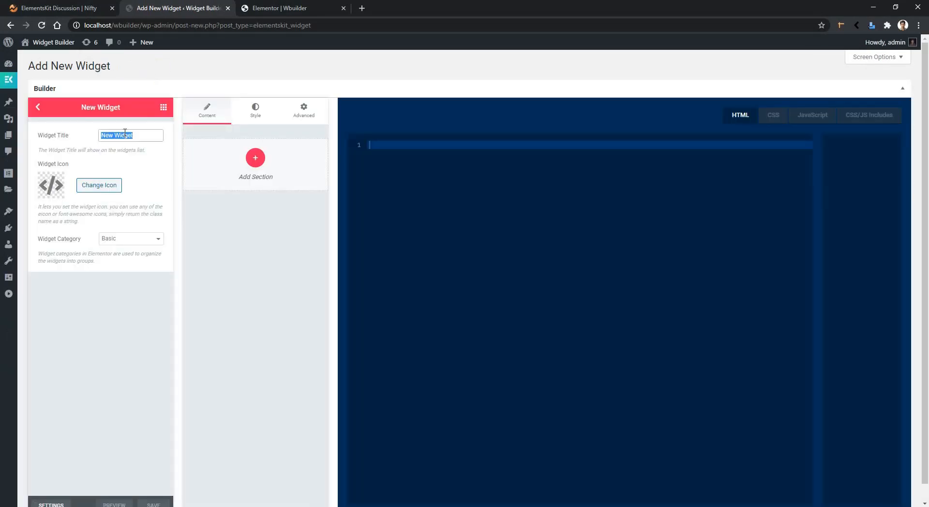
type("Box")
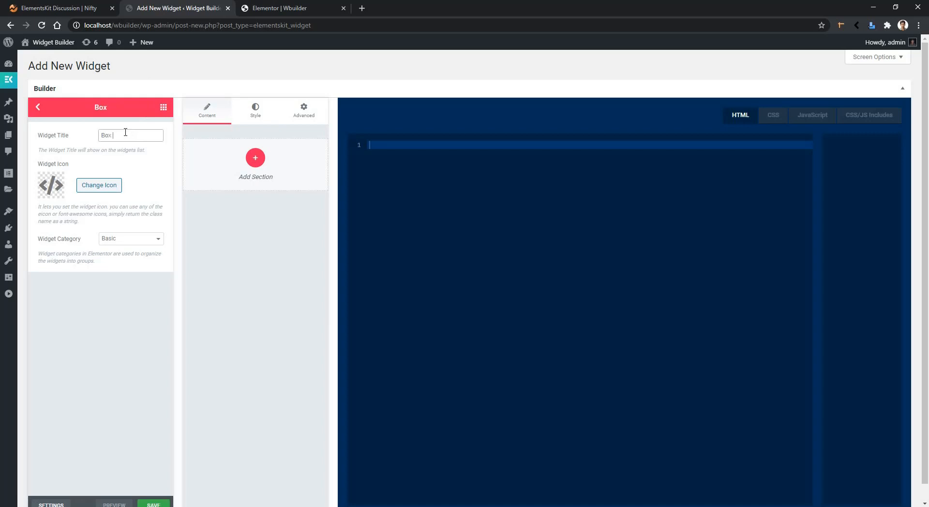
Give the widget an inbox-style box icon and save it
left_click(98, 185)
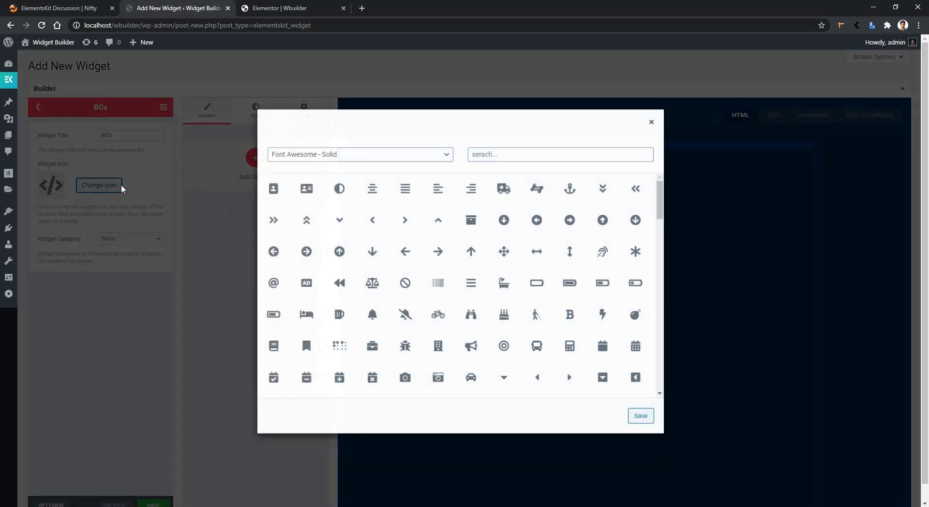
type("box")
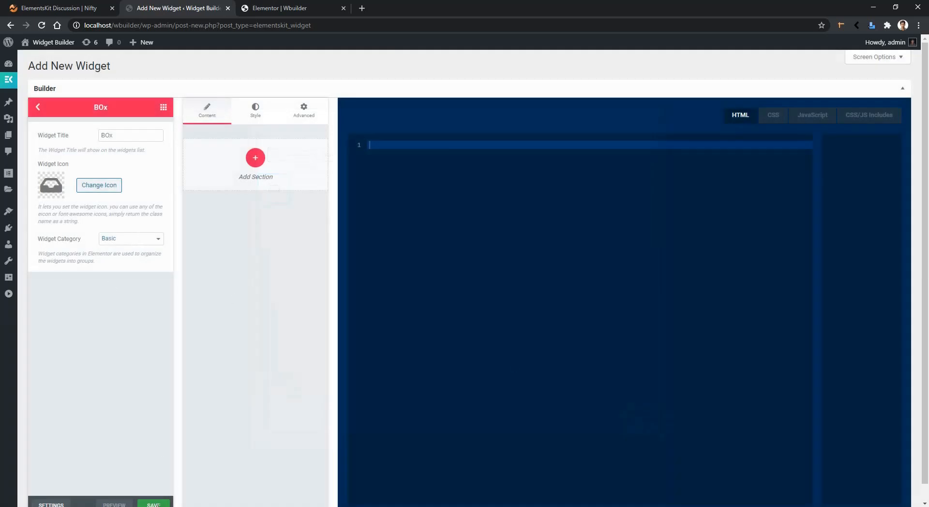
left_click(153, 505)
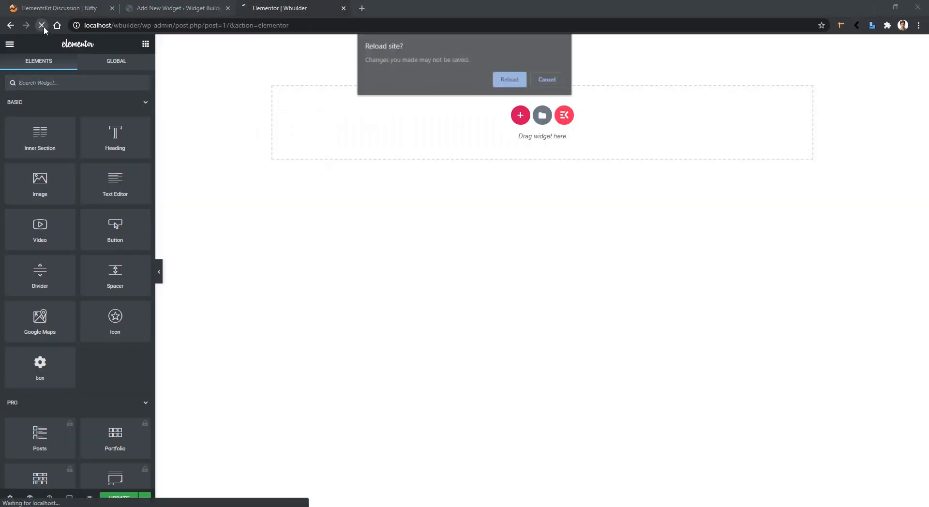
Reload the Elementor editor, place the empty box widget on the page, and return to the builder
left_click(545, 80)
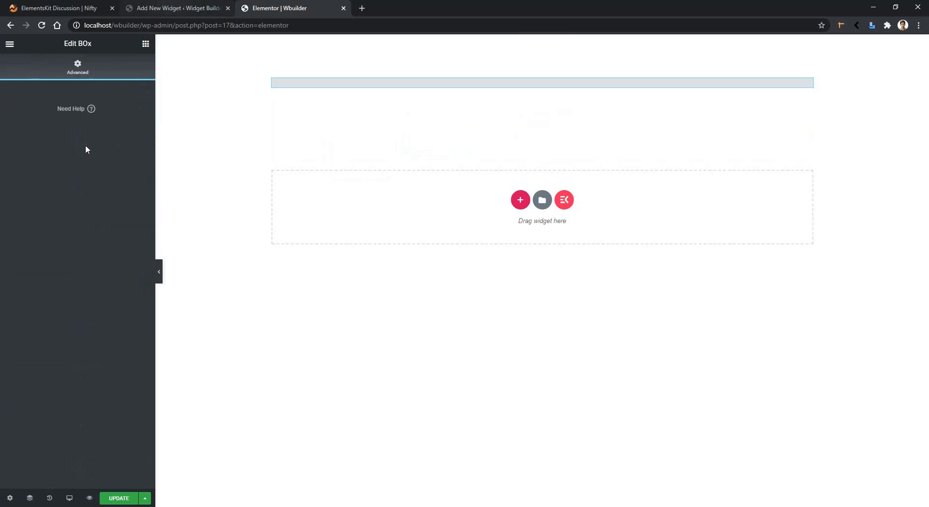
left_click(178, 8)
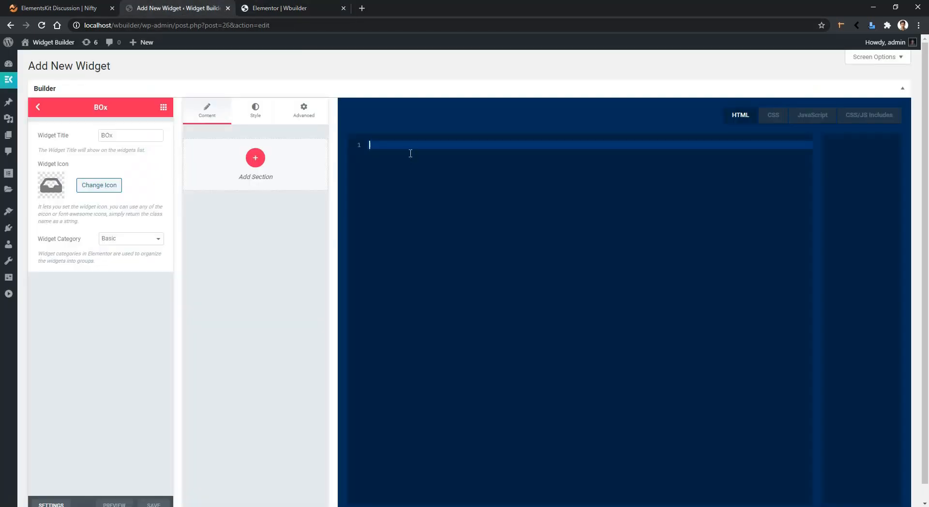
Write <div class="box"></div> as the widget's HTML markup
type("<div></div>")
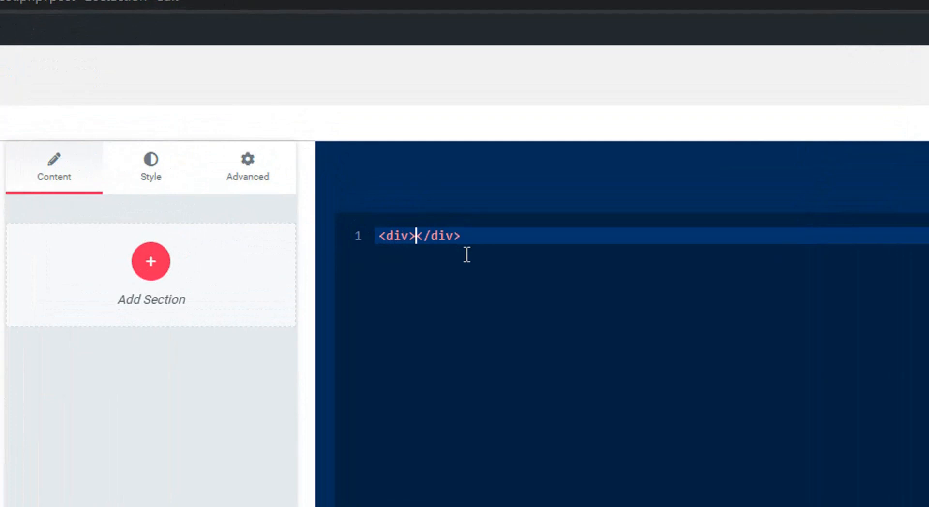
type("class")
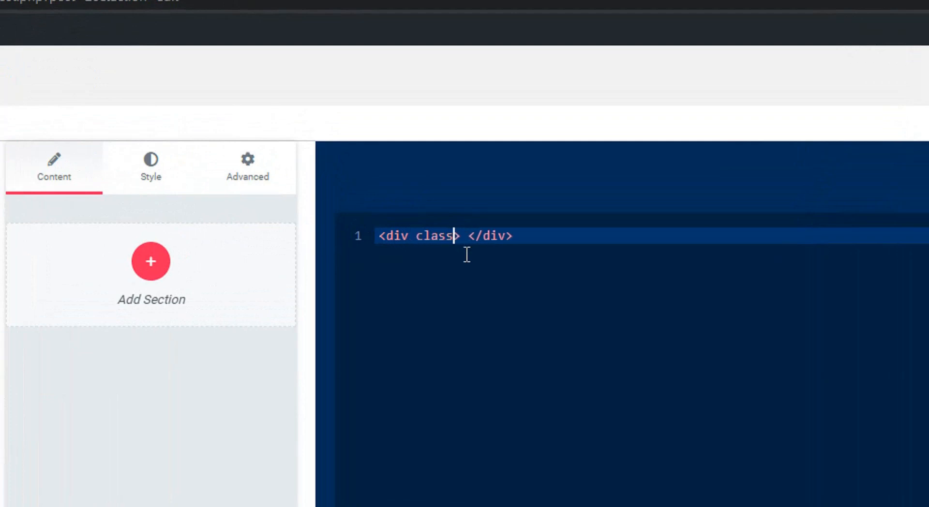
type("=\"box\"")
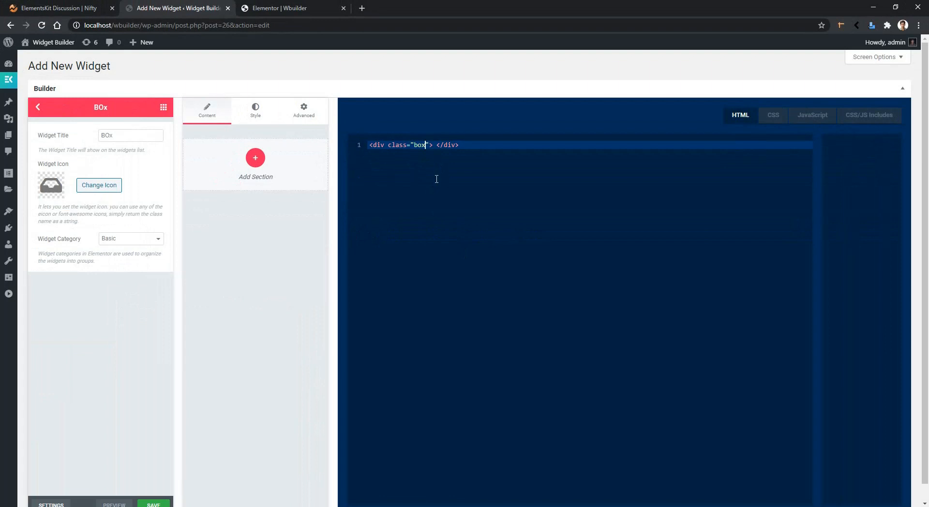
mouse_move(212, 180)
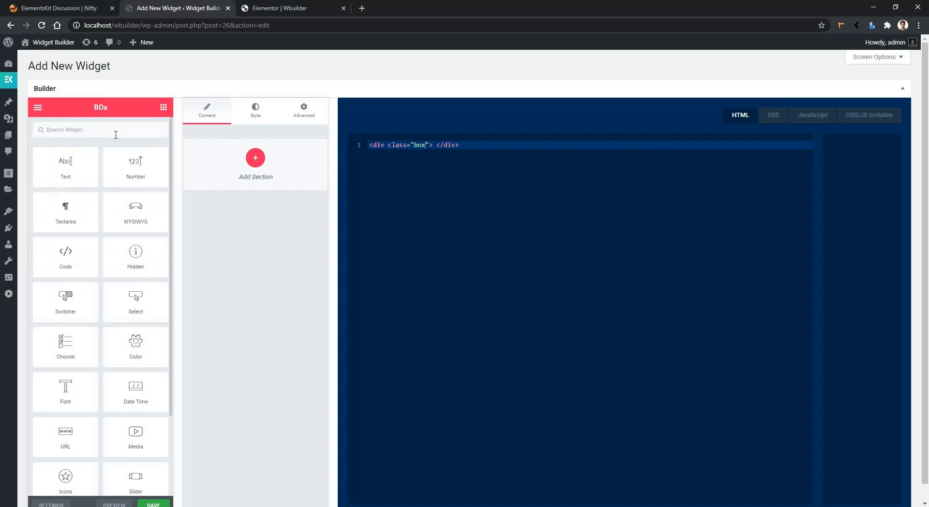
Find the Dimensions control and add it to the Style tab as padding
type("dime")
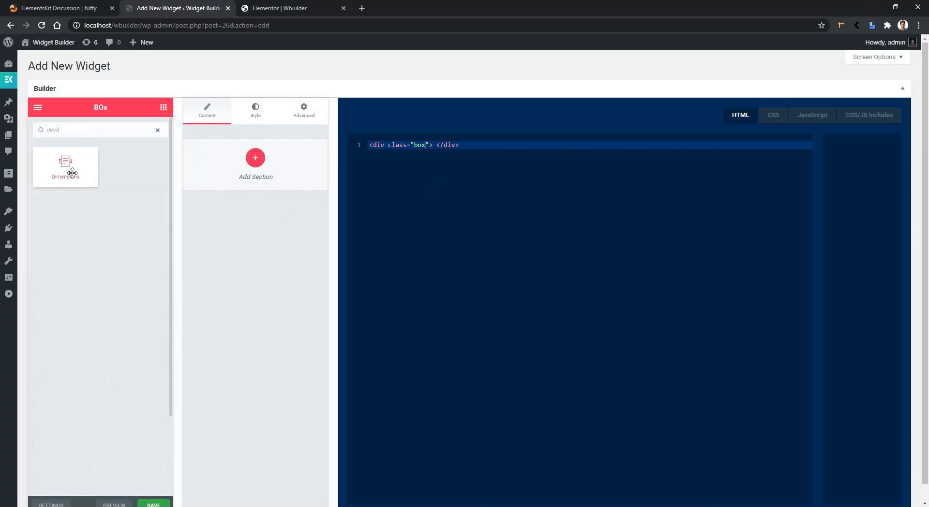
mouse_move(256, 111)
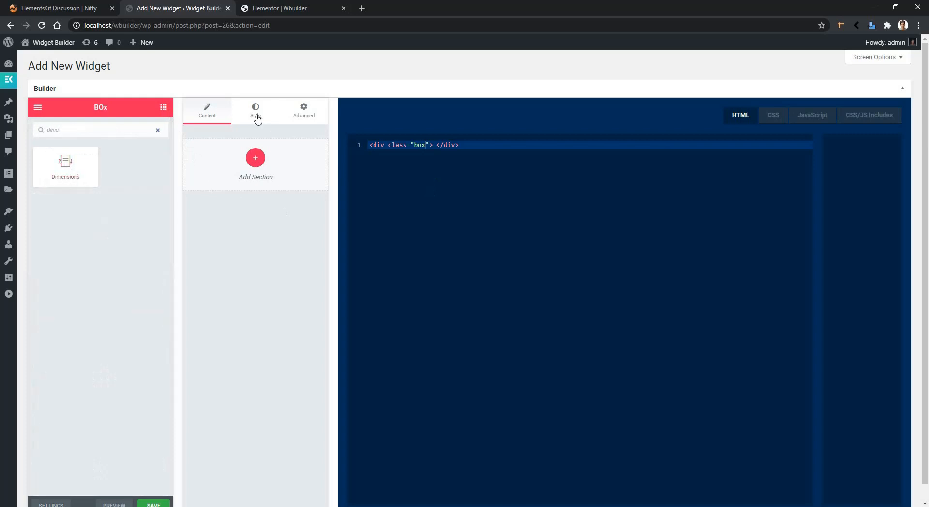
left_click(255, 111)
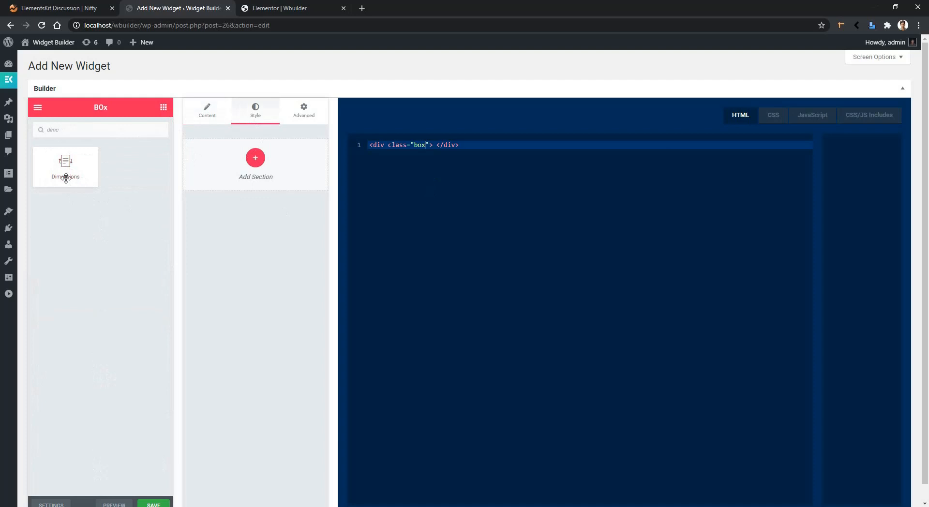
left_click(66, 166)
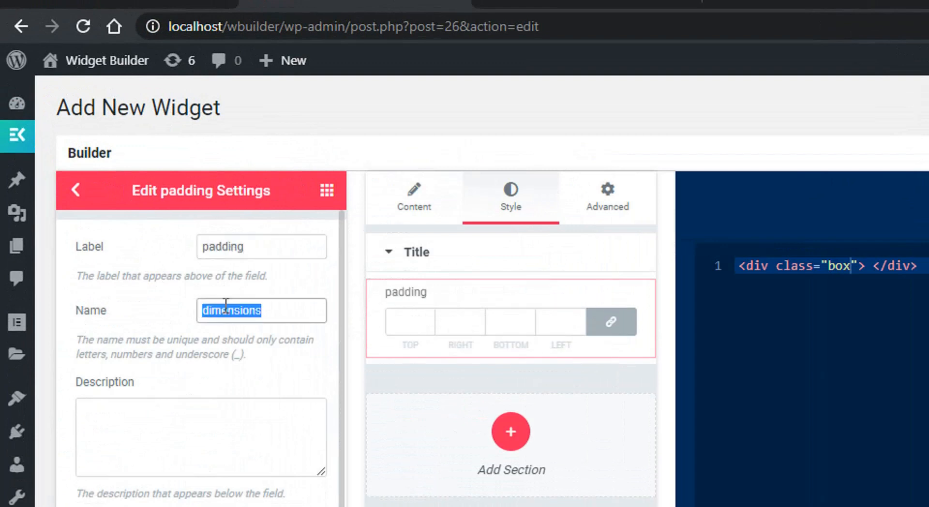
Rename the padding control's Name field to padding_box
type("padding_box")
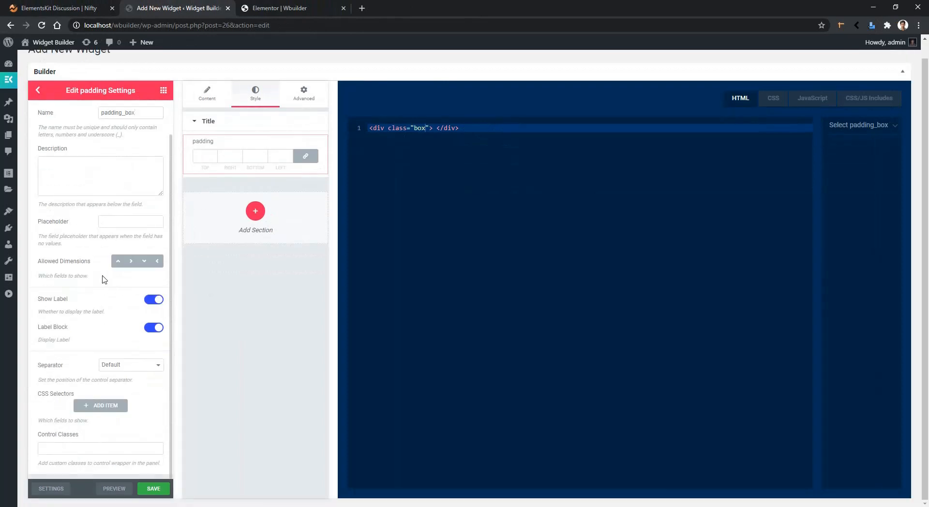
mouse_move(130, 275)
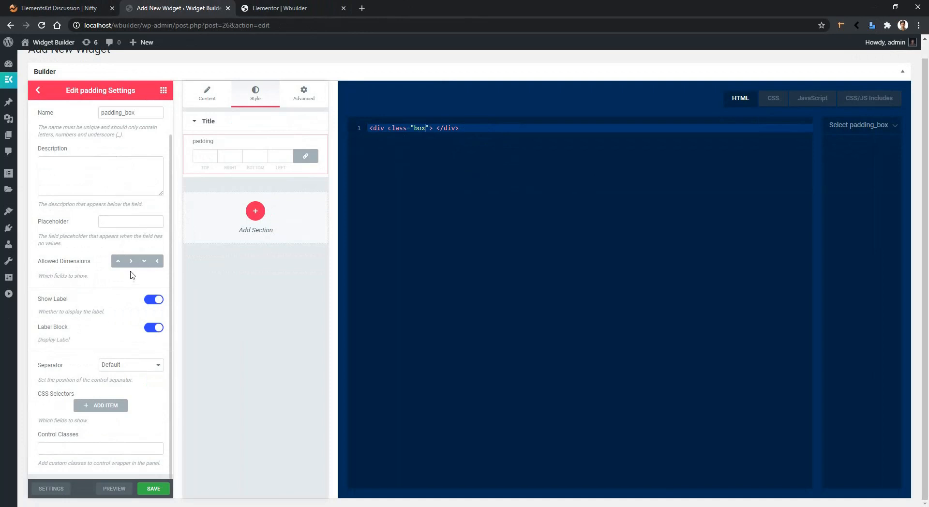
mouse_move(131, 261)
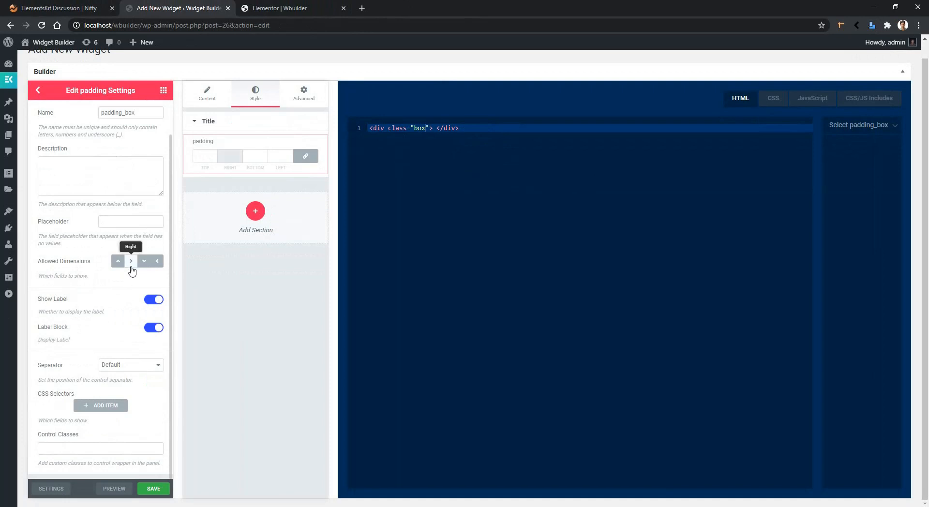
mouse_move(129, 270)
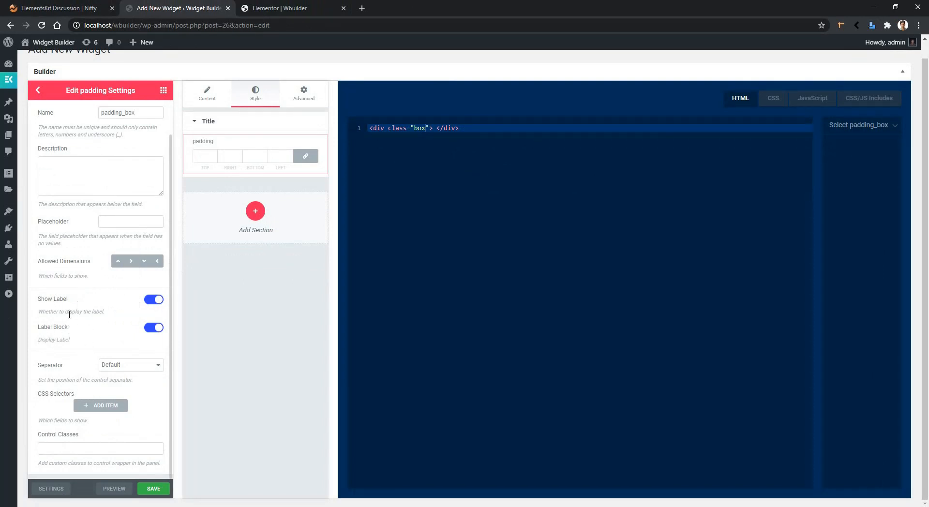
mouse_move(42, 405)
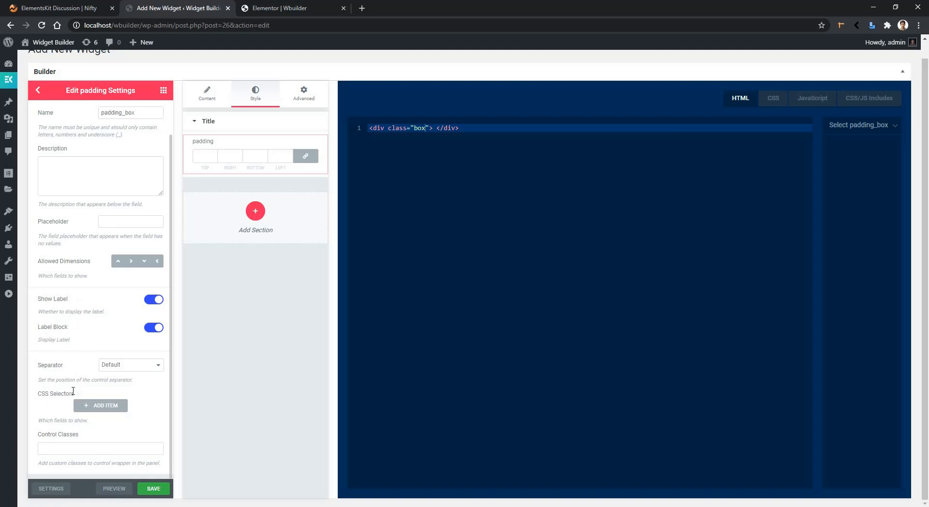
Add a CSS selector rule to the padding control targeting .box
left_click(101, 405)
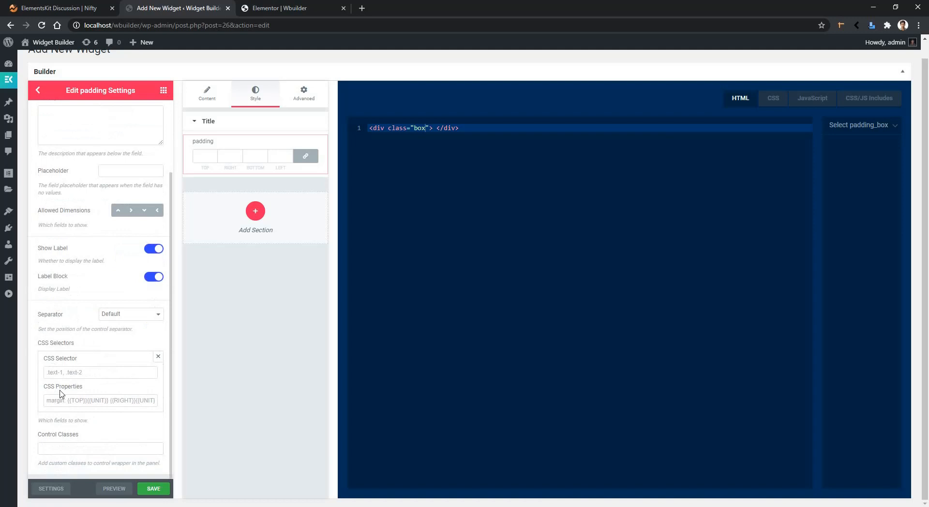
left_click(100, 372)
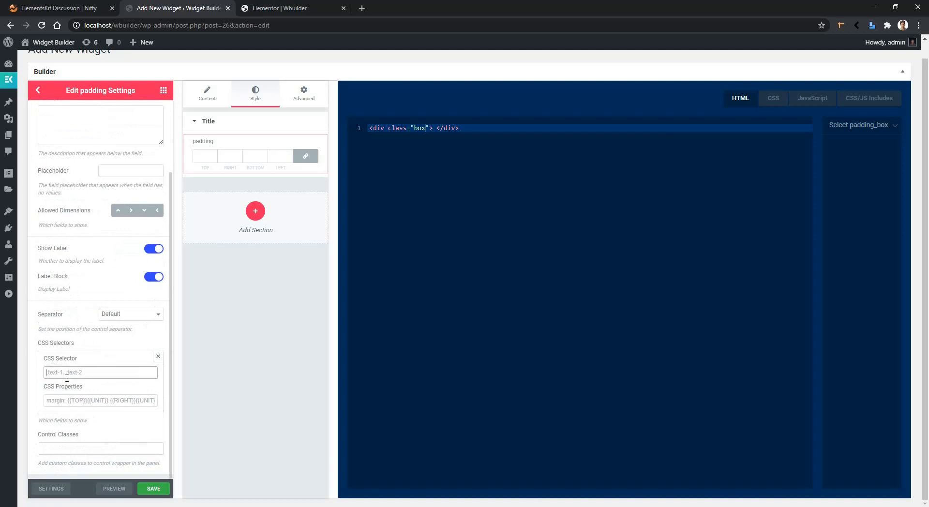
left_click(100, 373)
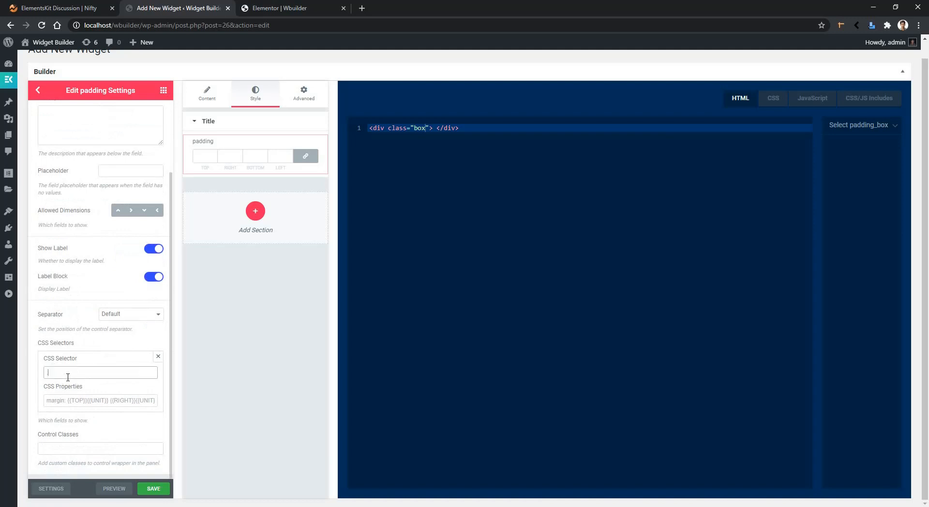
type(".box")
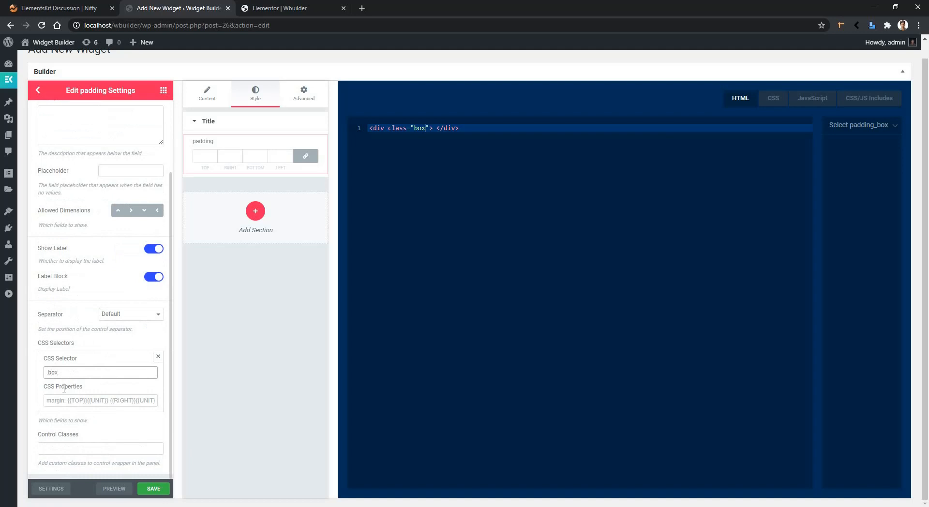
Map padding to the {{TOP}}, {{RIGHT}}, {{BOTTOM}}, {{LEFT}} placeholders with {{UNIT}}
left_click(100, 400)
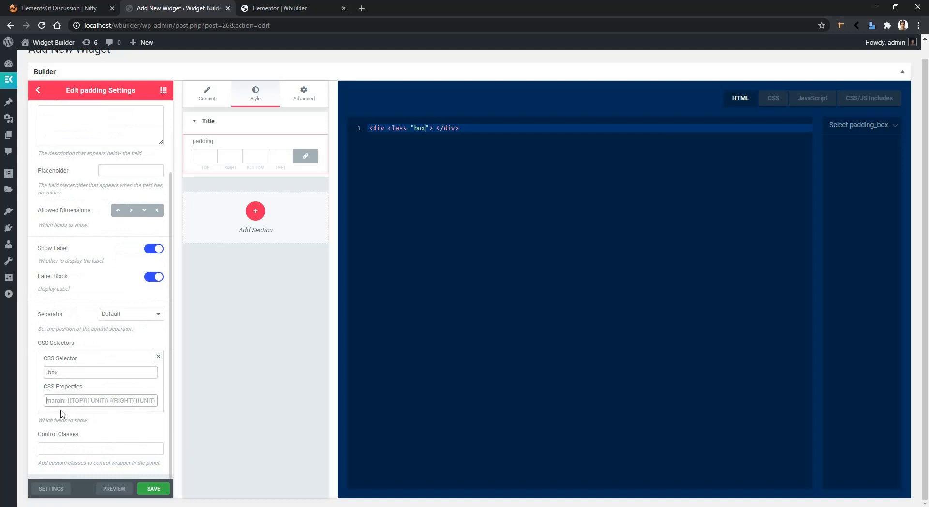
type("p")
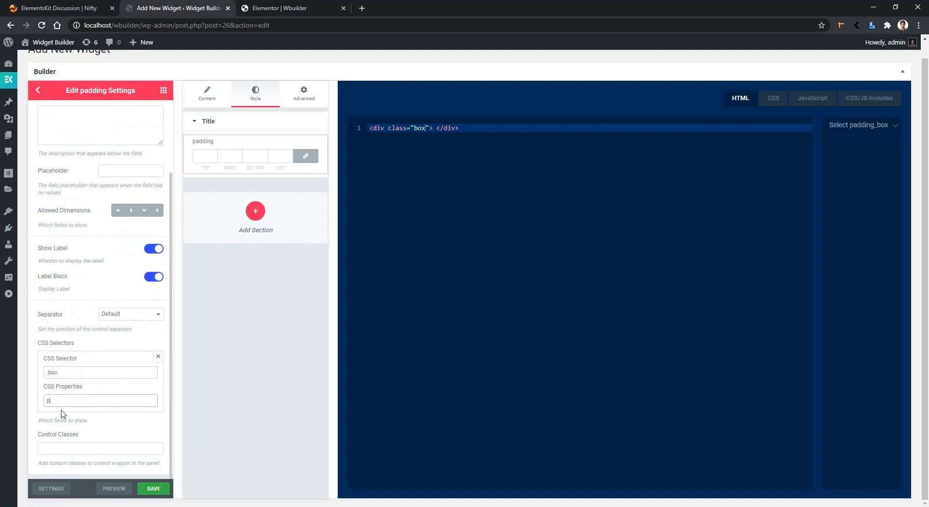
type("adding:")
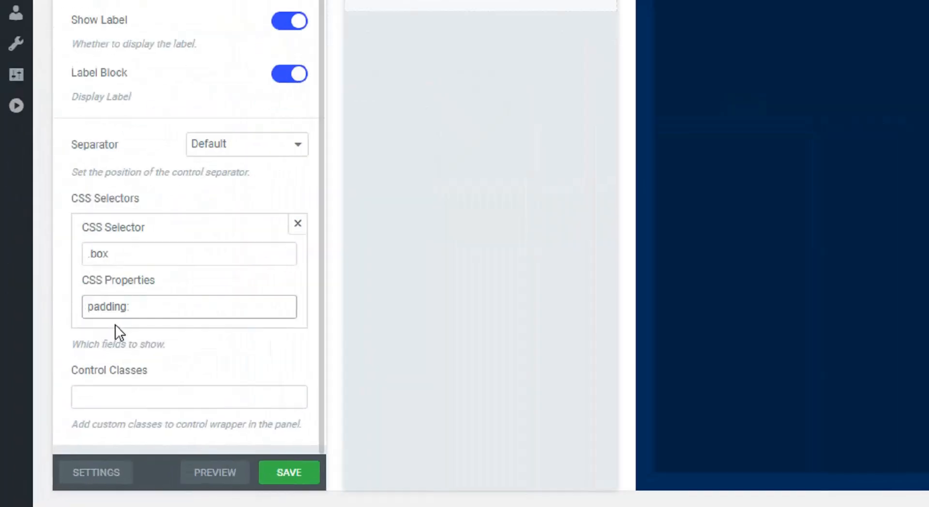
type("{{")
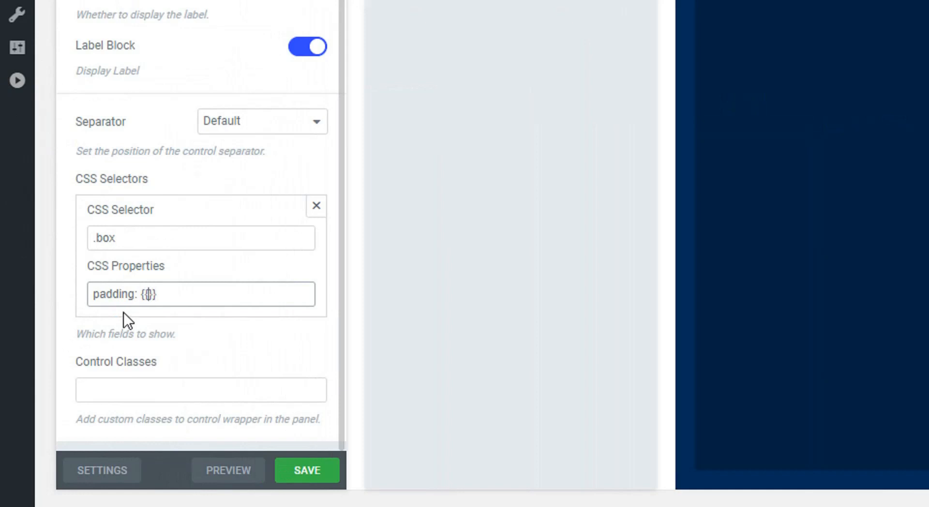
type("T")
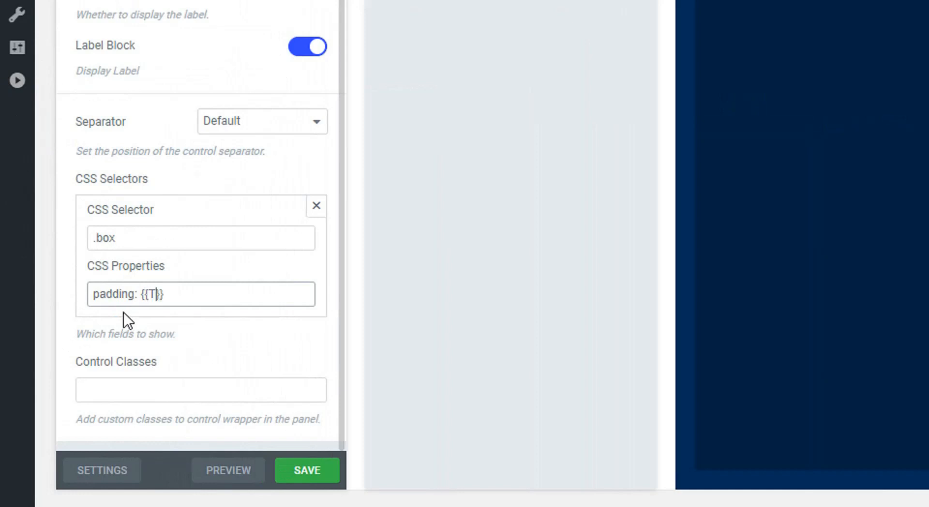
type("OP")
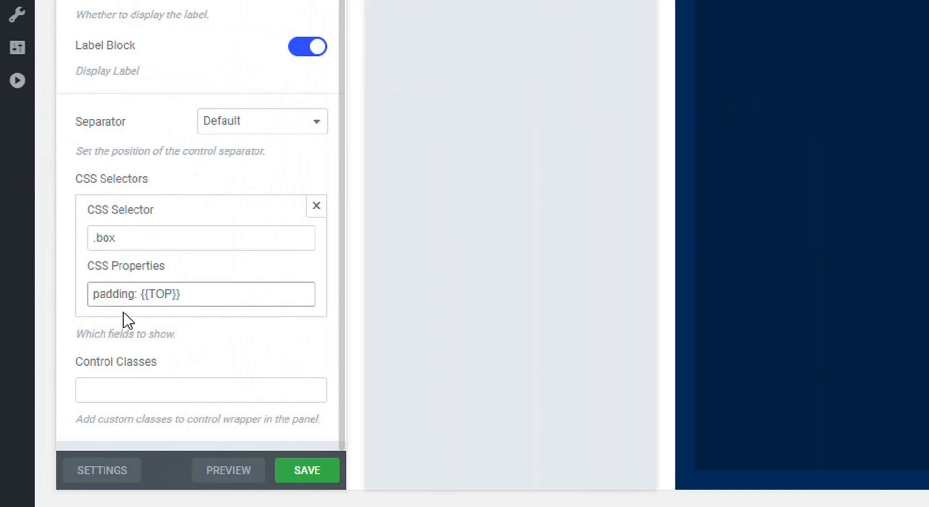
left_click(201, 294)
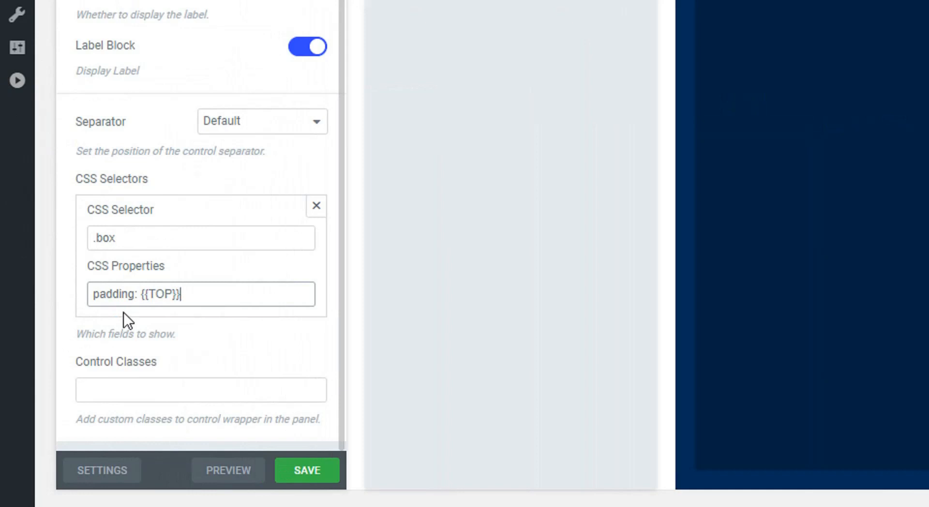
type("{}")
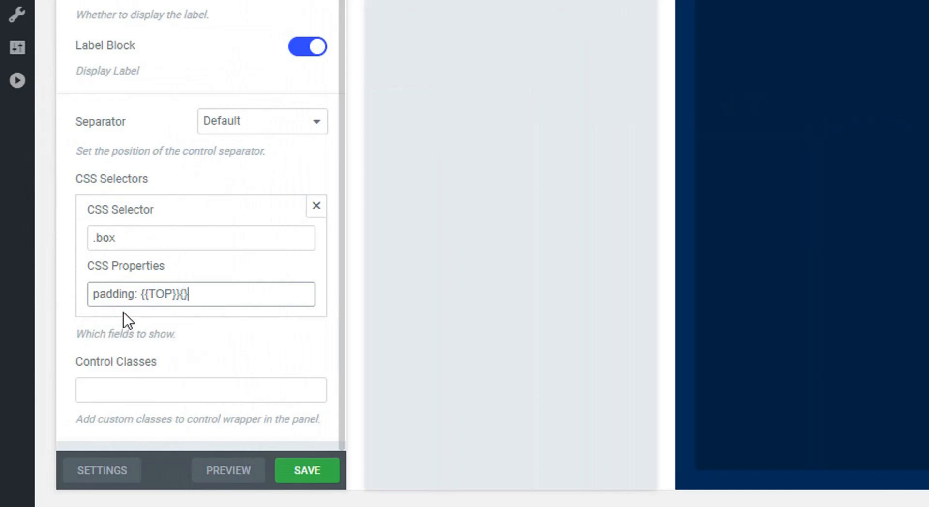
type("} {{RIGHT}}{{UNIT")
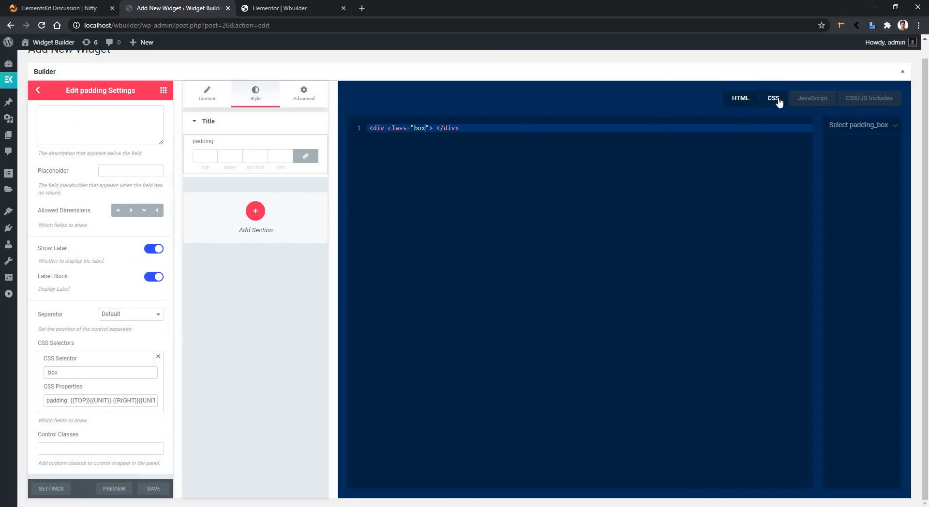
Add .box{ background: red; } to the widget's CSS
left_click(773, 98)
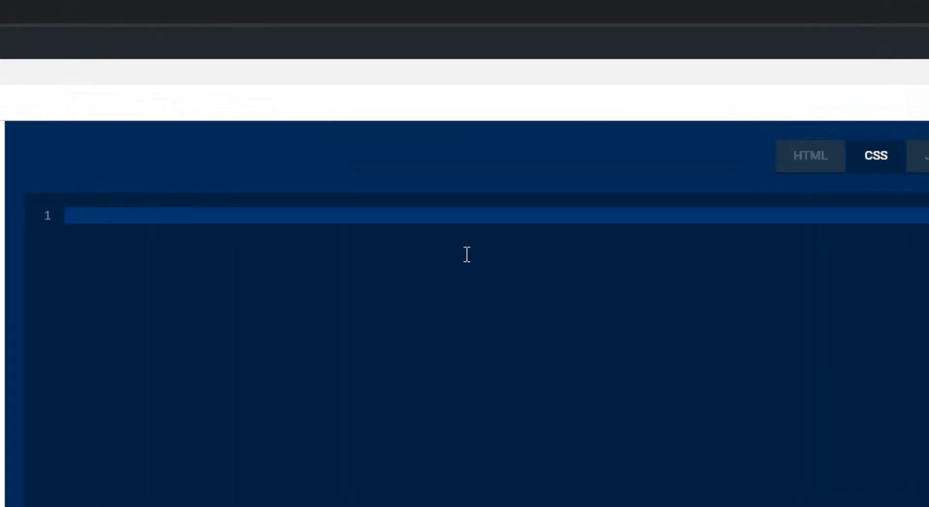
type(".box{")
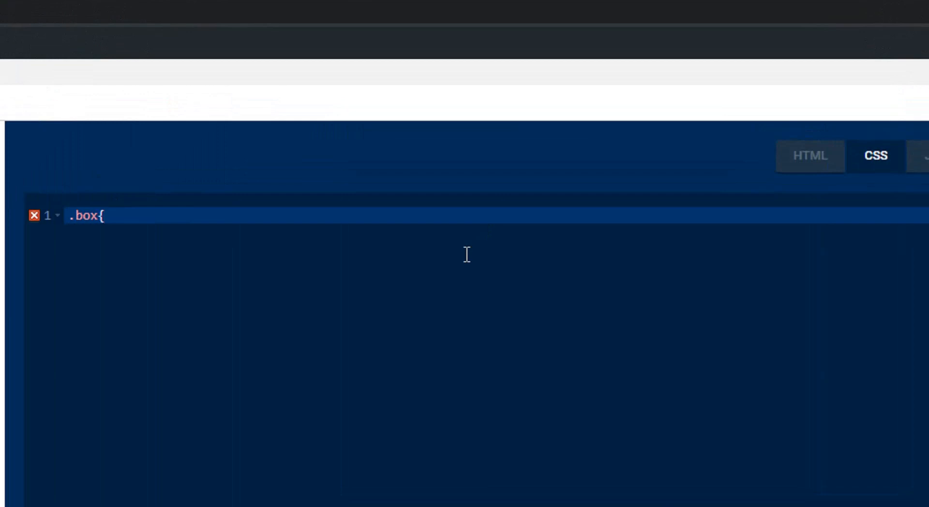
type("}")
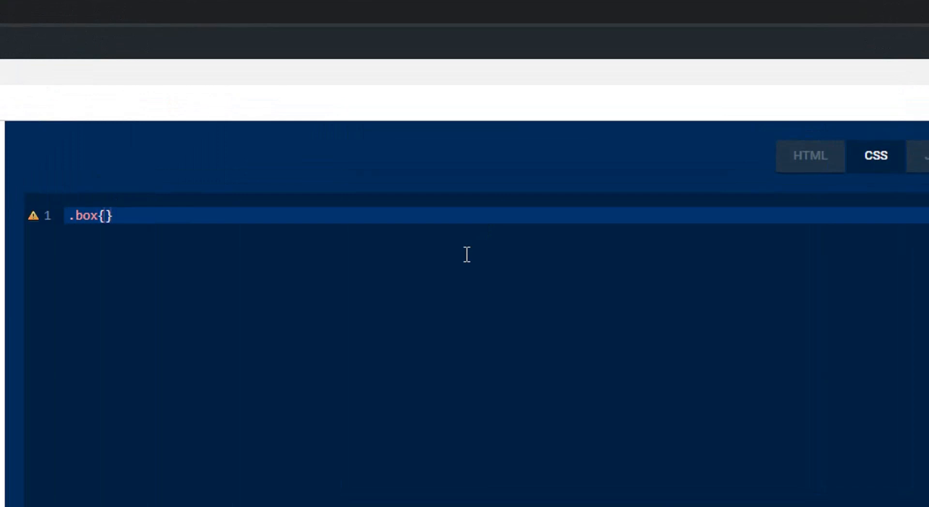
type("backg")
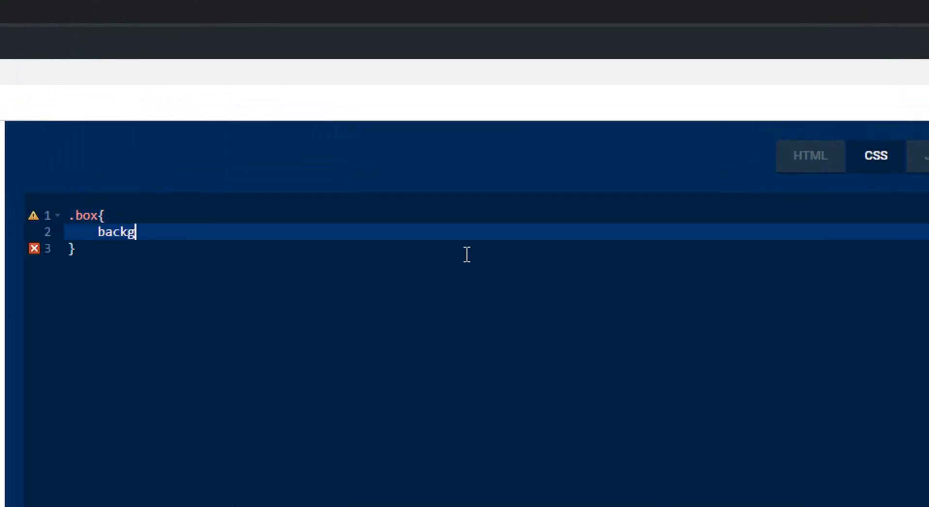
type("round: re;")
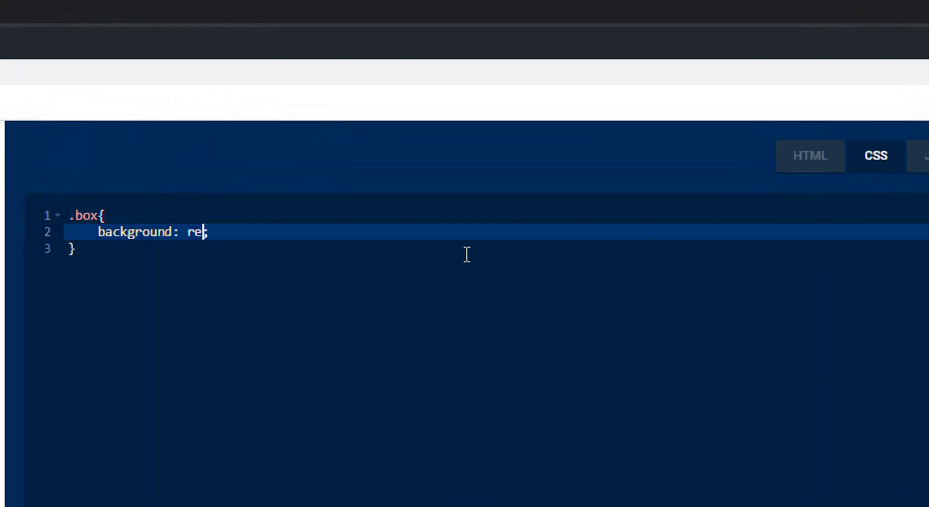
type("d")
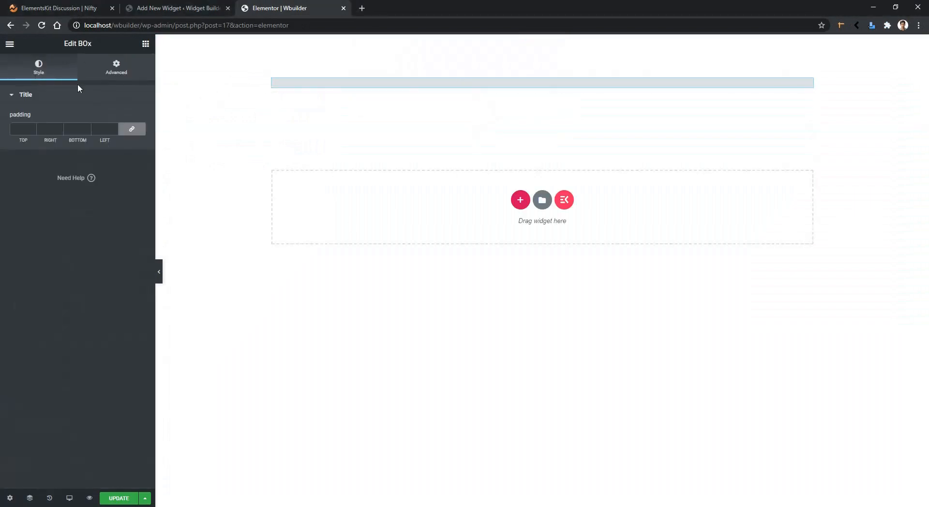
Enter padding of 100 top and bottom and 10 left and right
left_click(23, 130)
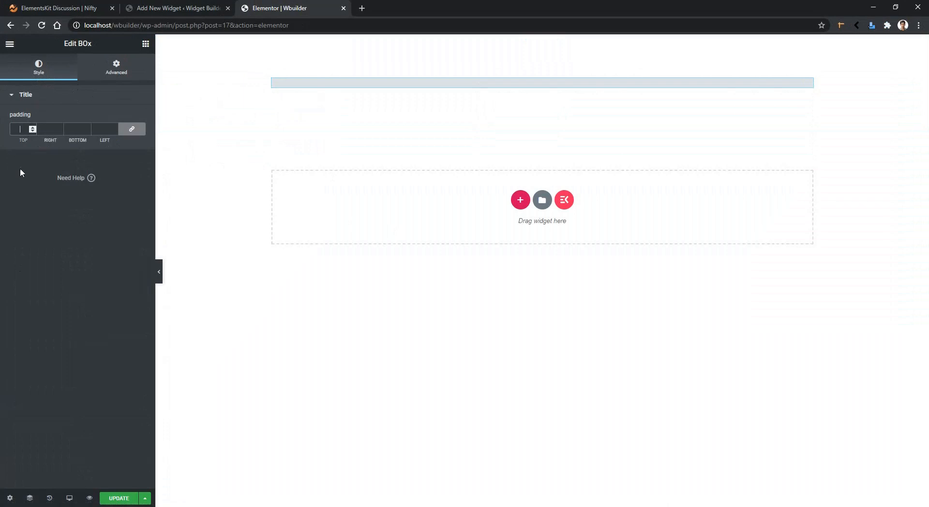
type("10")
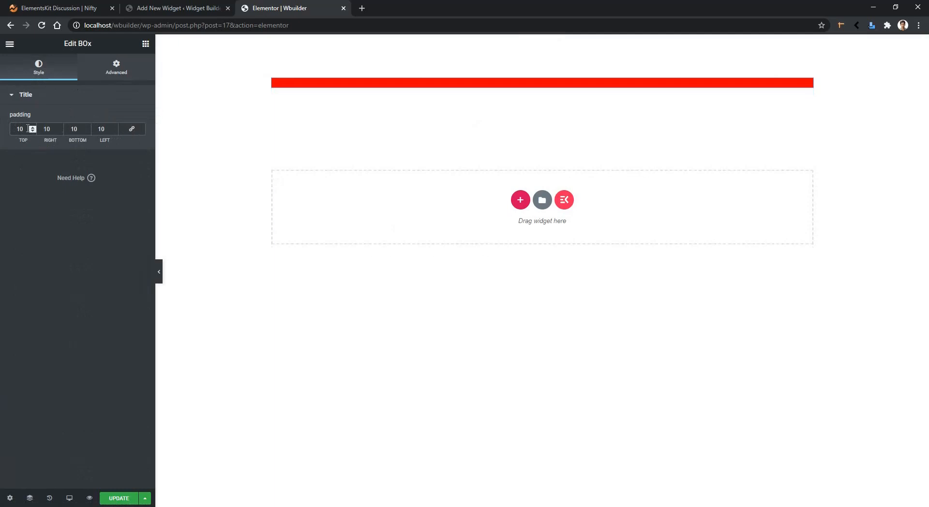
type("100")
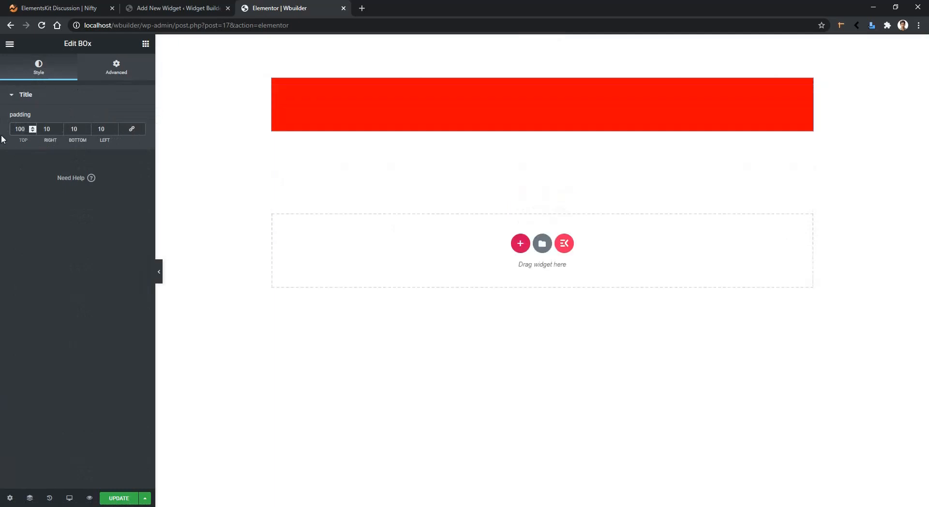
left_click(74, 130)
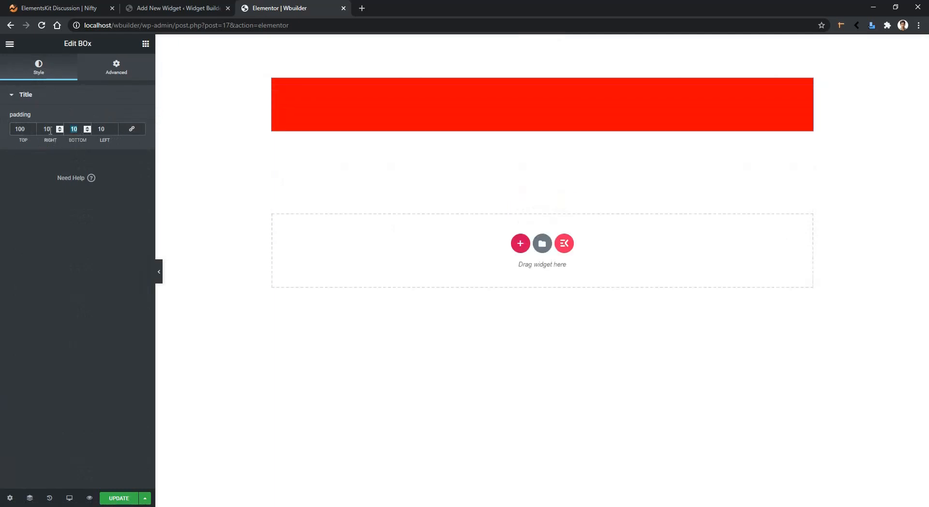
type("100")
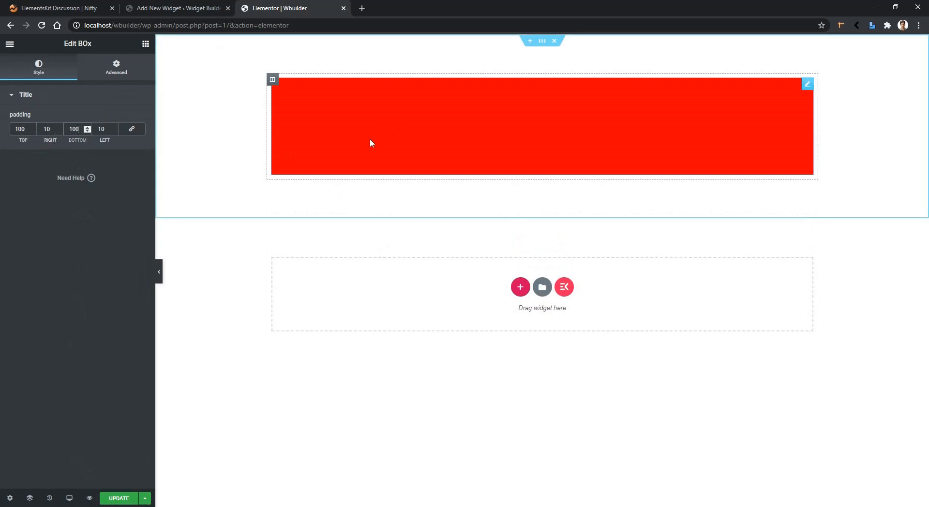
left_click(74, 129)
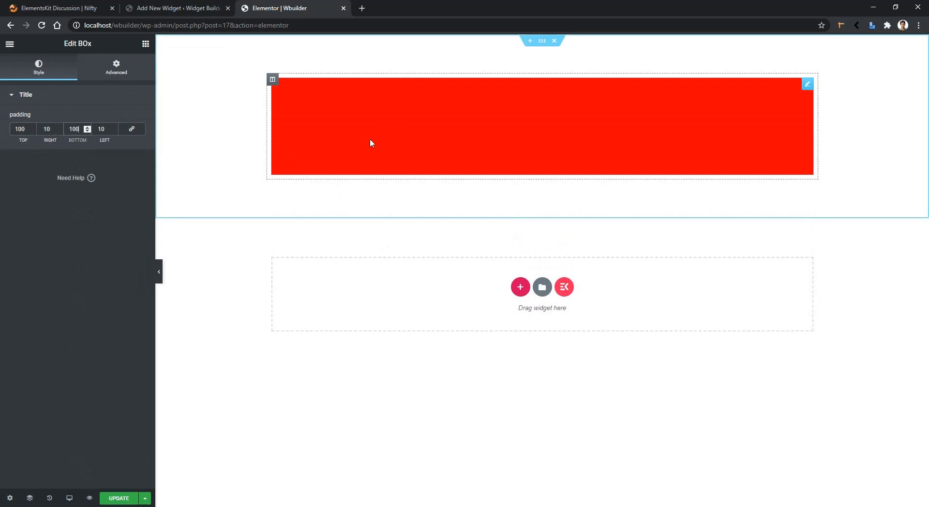
left_click(176, 8)
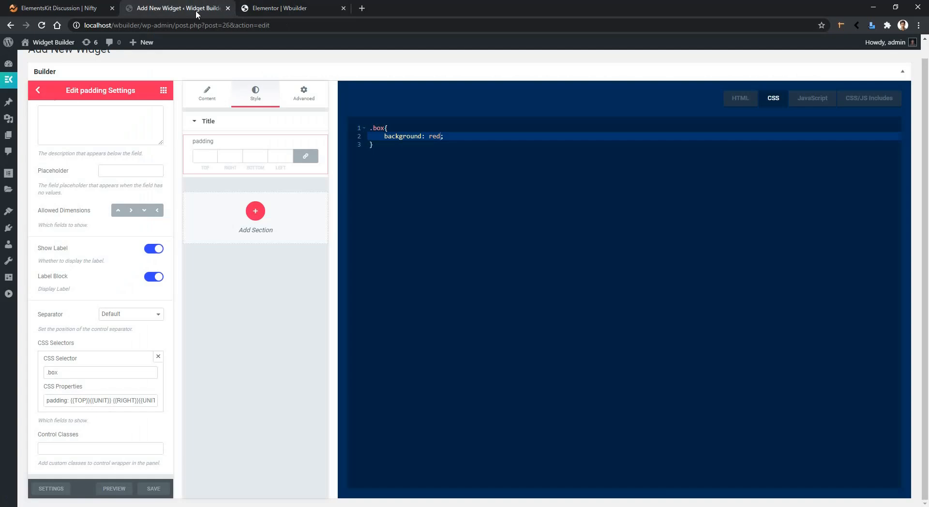
Duplicate the padding control, labelling the copy Margin and naming it margin_box
left_click(310, 141)
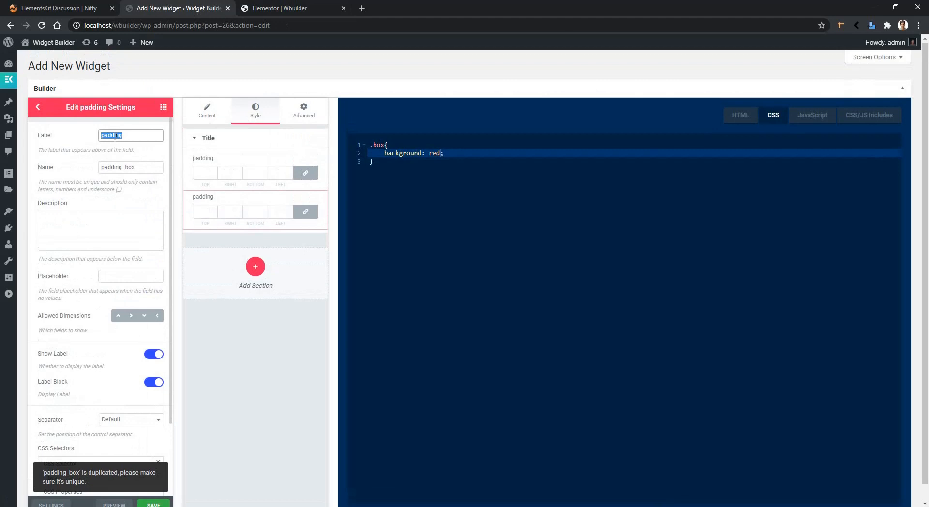
type("Margin")
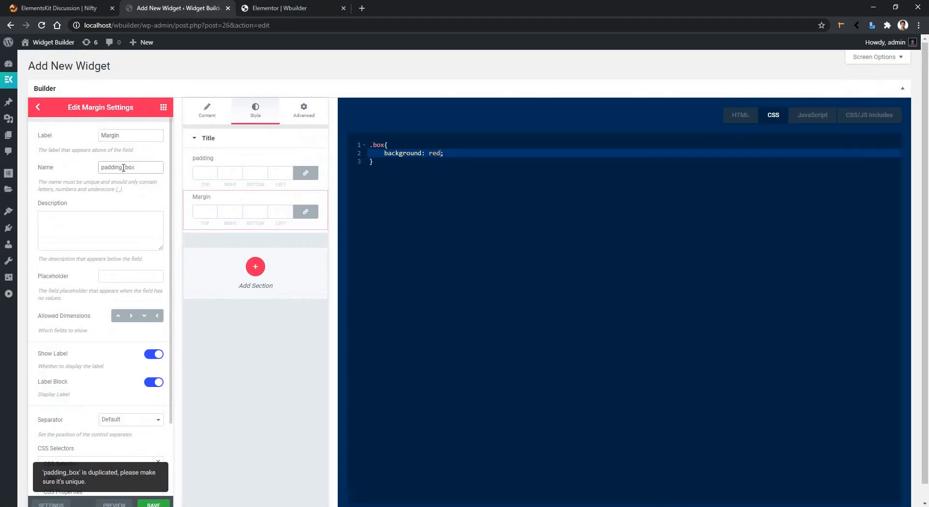
type("m_box")
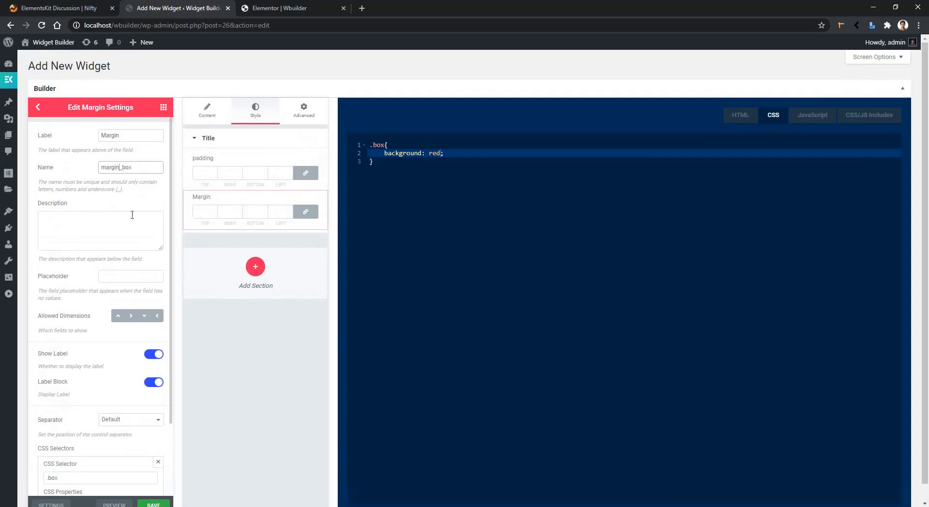
scroll("down", 3)
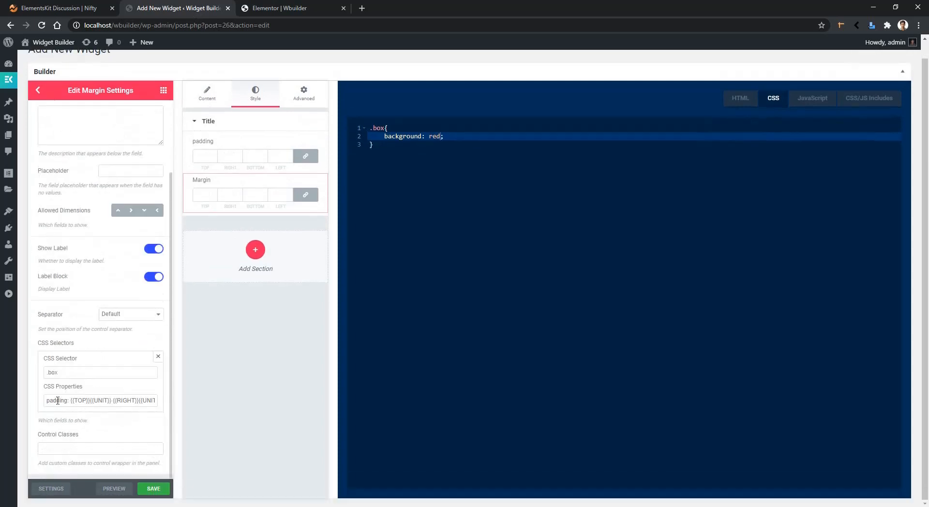
Change the properties to margin: {{TOP}}% {{RIGHT}}% {{BOTTOM}}% {{LEFT}}% and save the widget
double_click(57, 401)
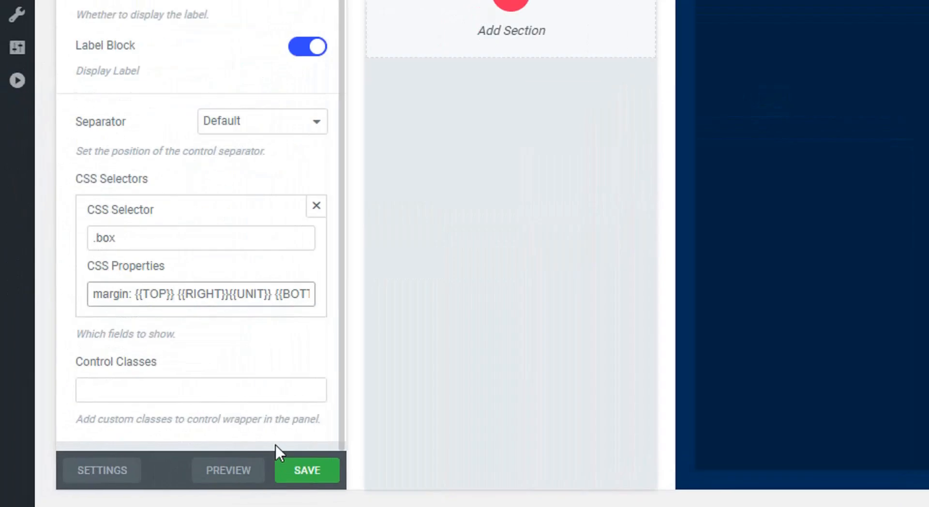
left_click(174, 295)
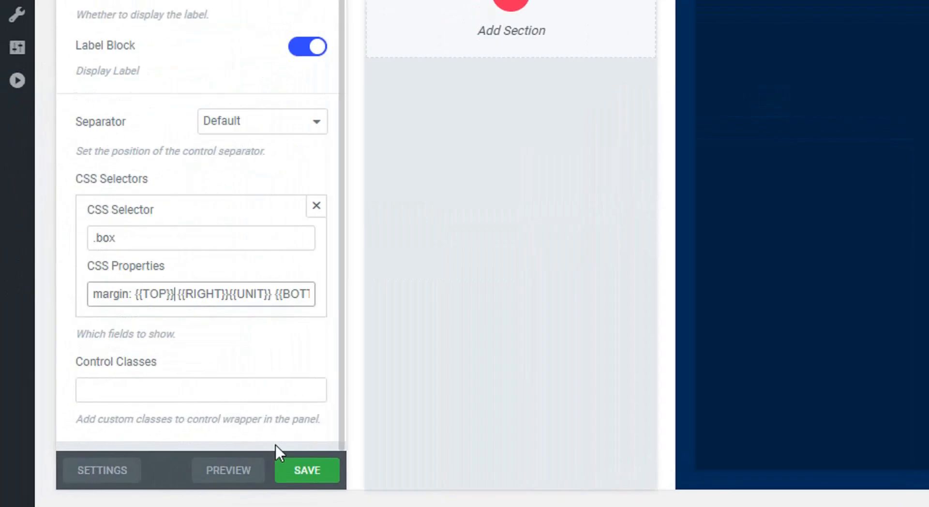
type("%")
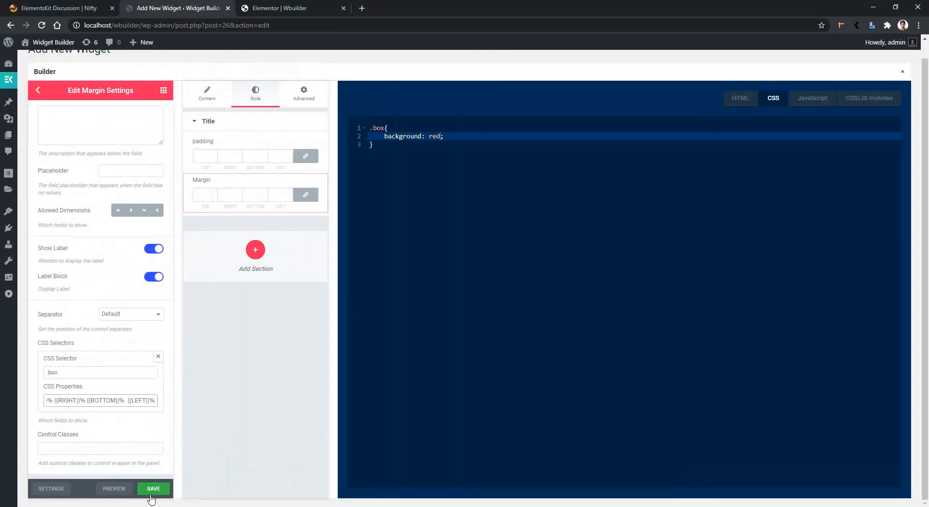
left_click(153, 488)
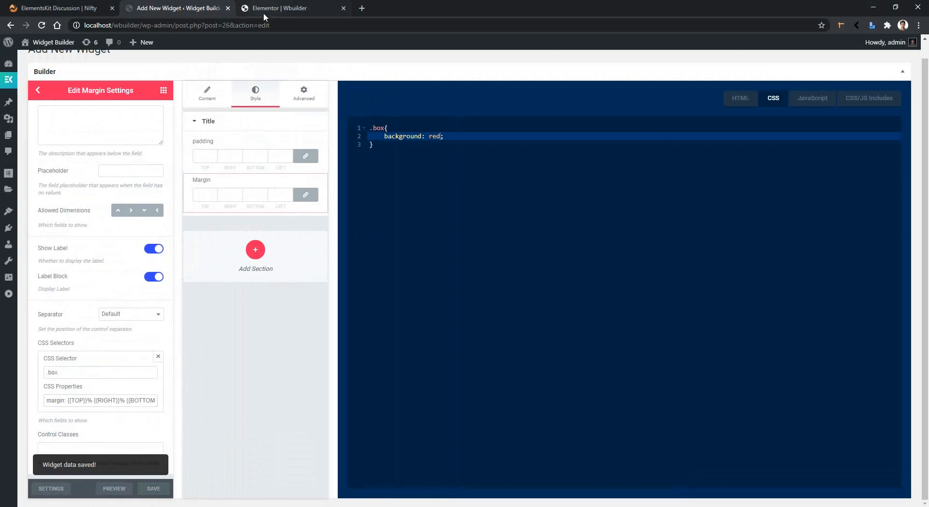
left_click(290, 8)
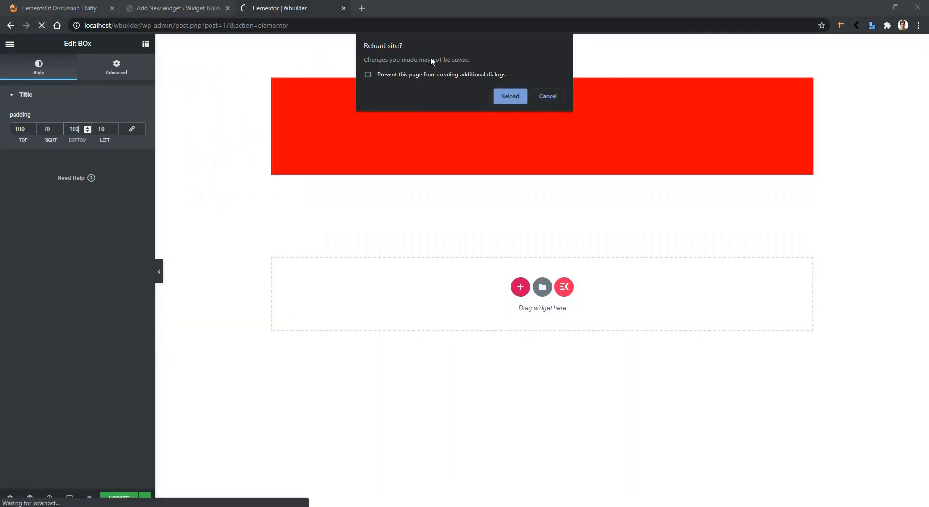
Reload the Elementor editor and give the red box a top margin of 10
left_click(547, 95)
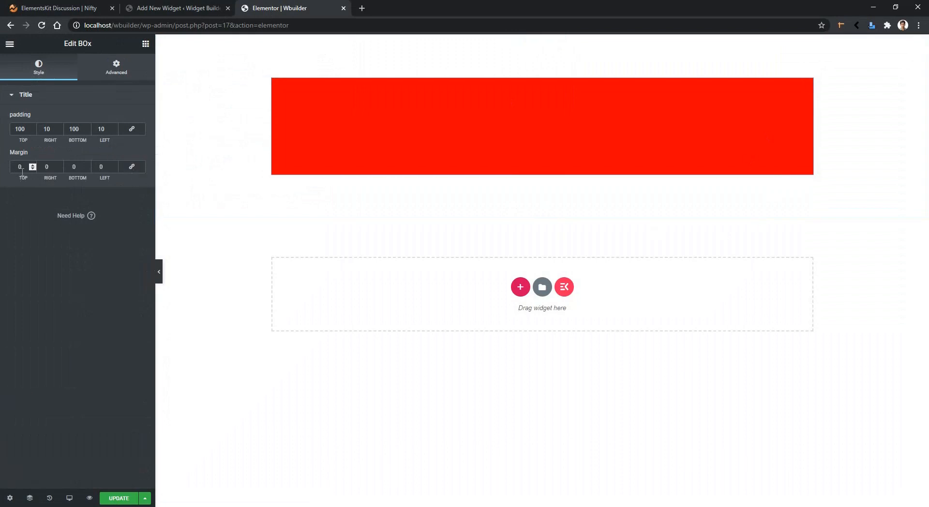
type("10")
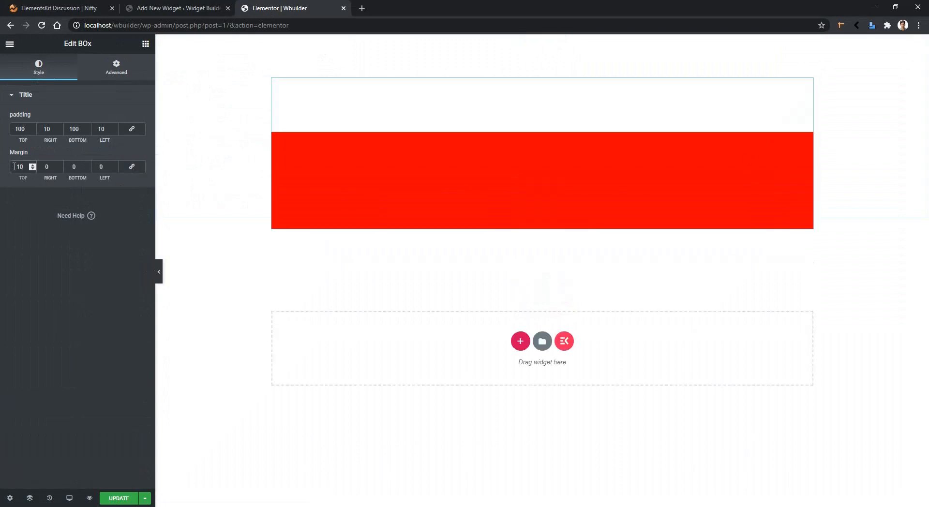